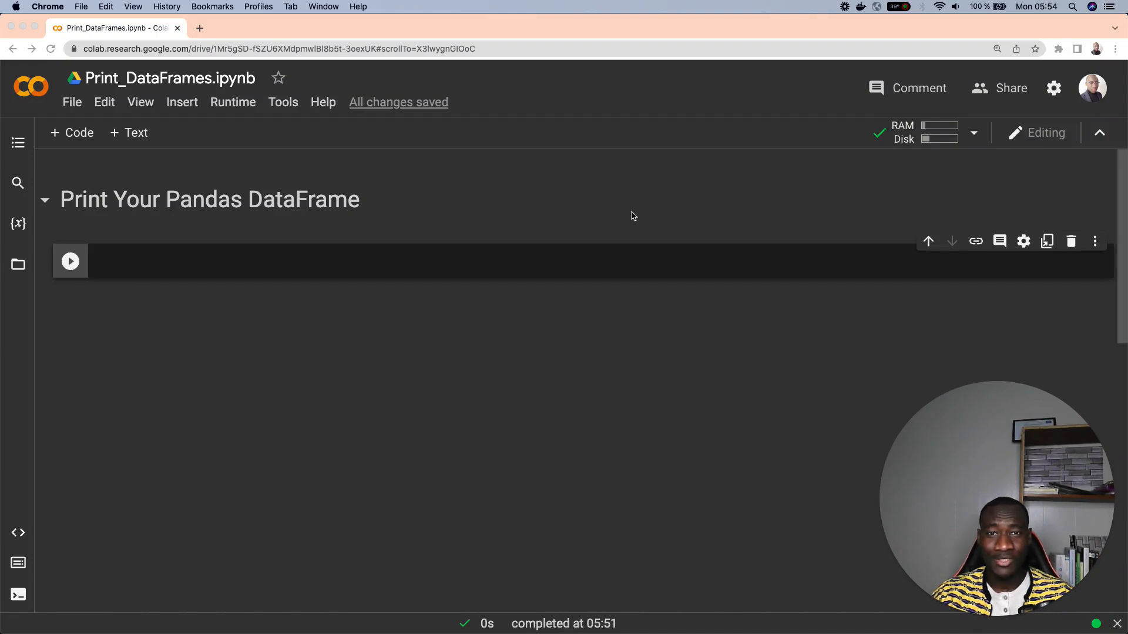
# - Run 'import pandas as pd' in the first code cell
pyautogui.click(143, 270)
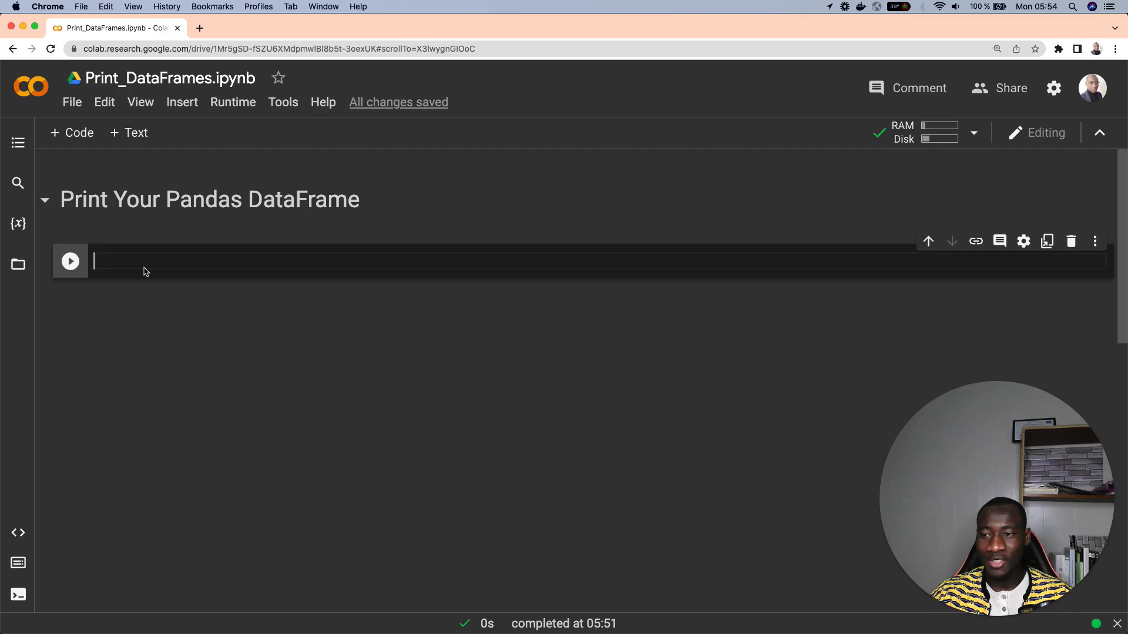
pyautogui.write('im')
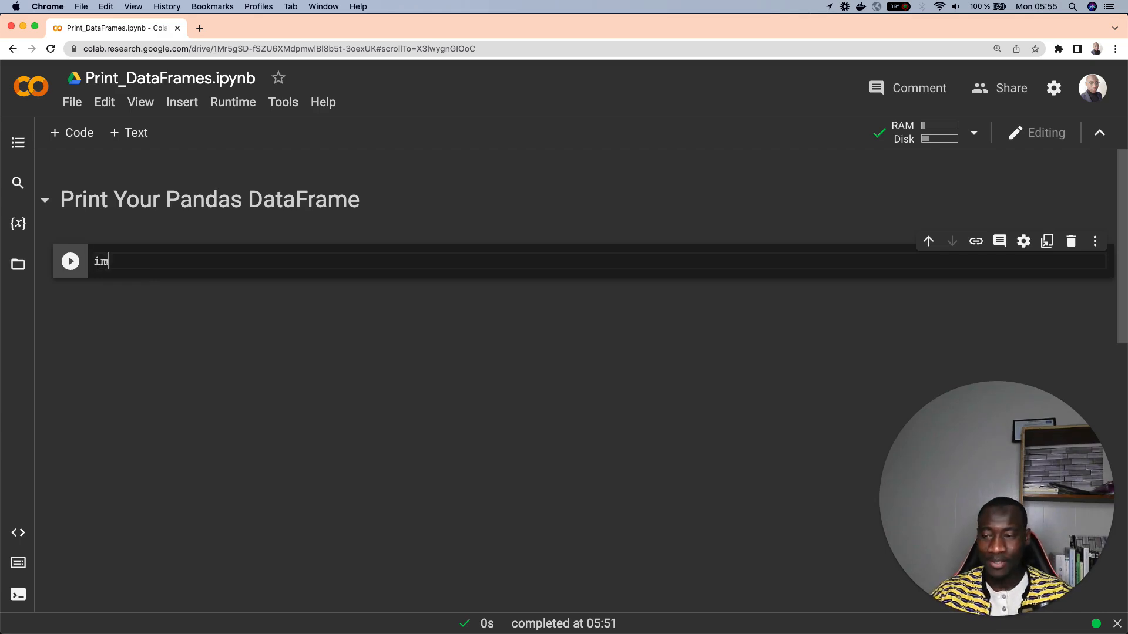
pyautogui.write('import pandas')
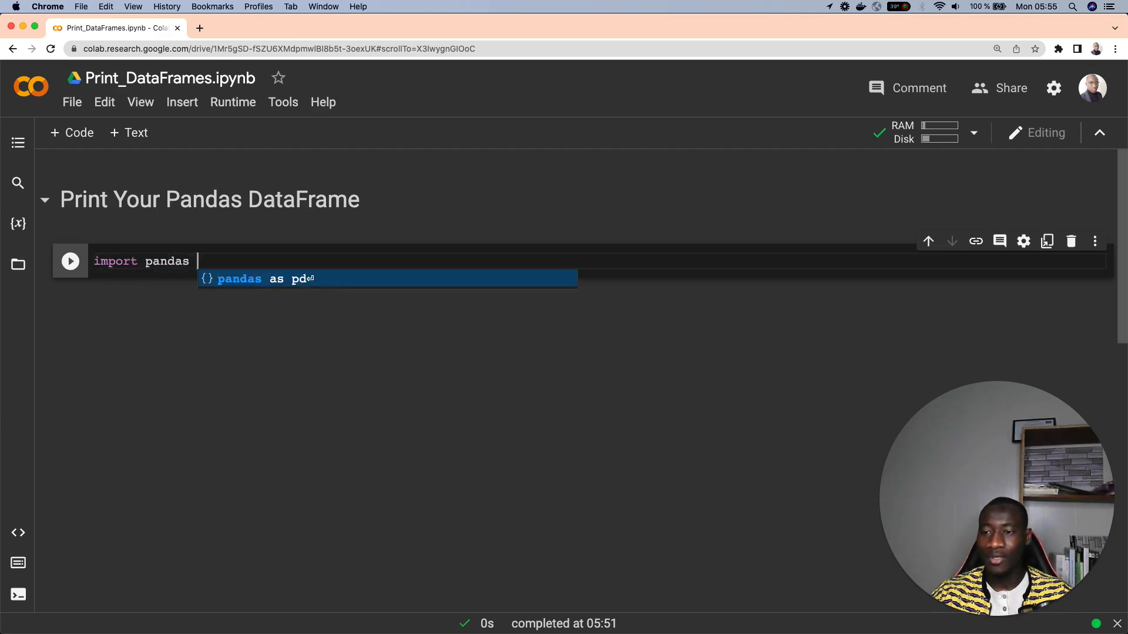
pyautogui.write('as pd')
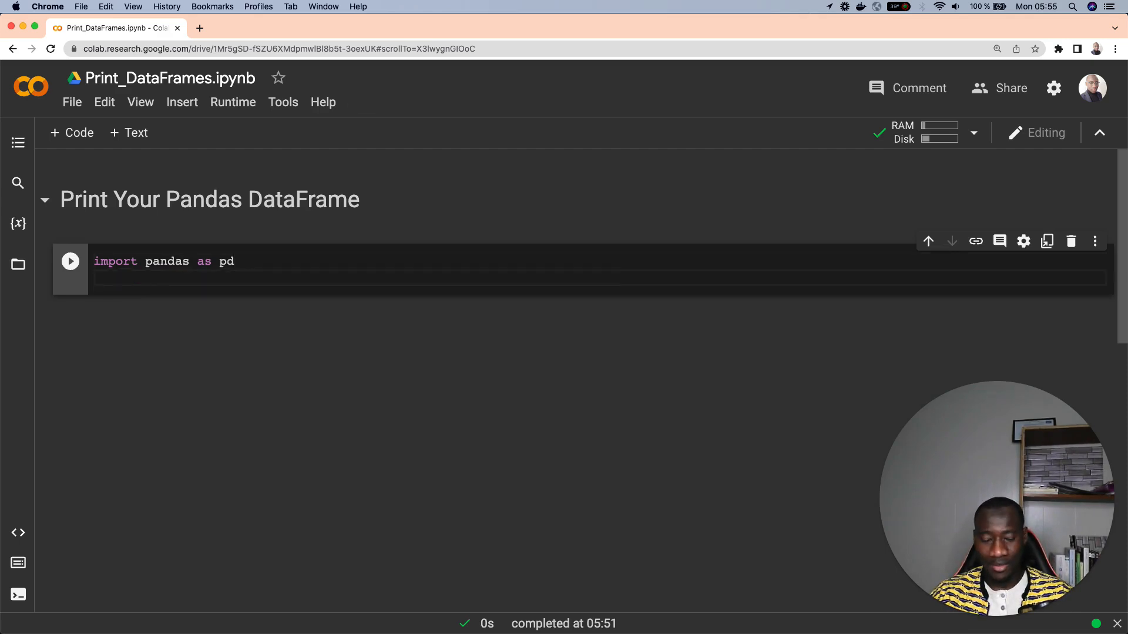
pyautogui.click(70, 261)
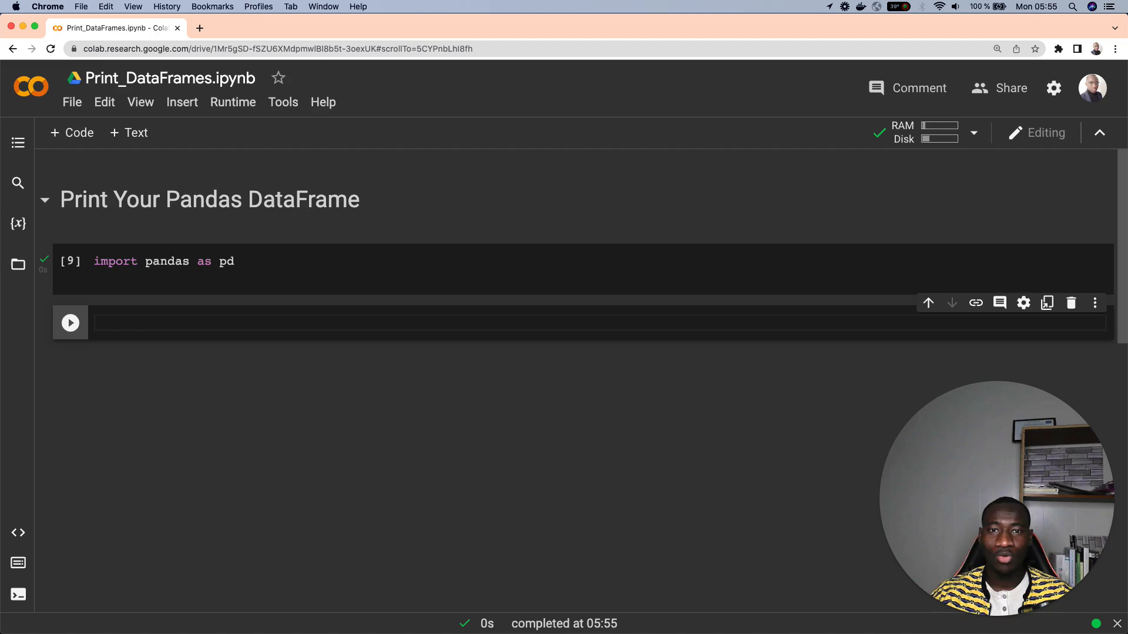
# - Define data_URL pointing at the raw GitHub video game sales CSV
pyautogui.write('data_URL = "https://raw.githubusercontent.com/keitazoumana/Experimentation-Data/main/vgsales.csv"')
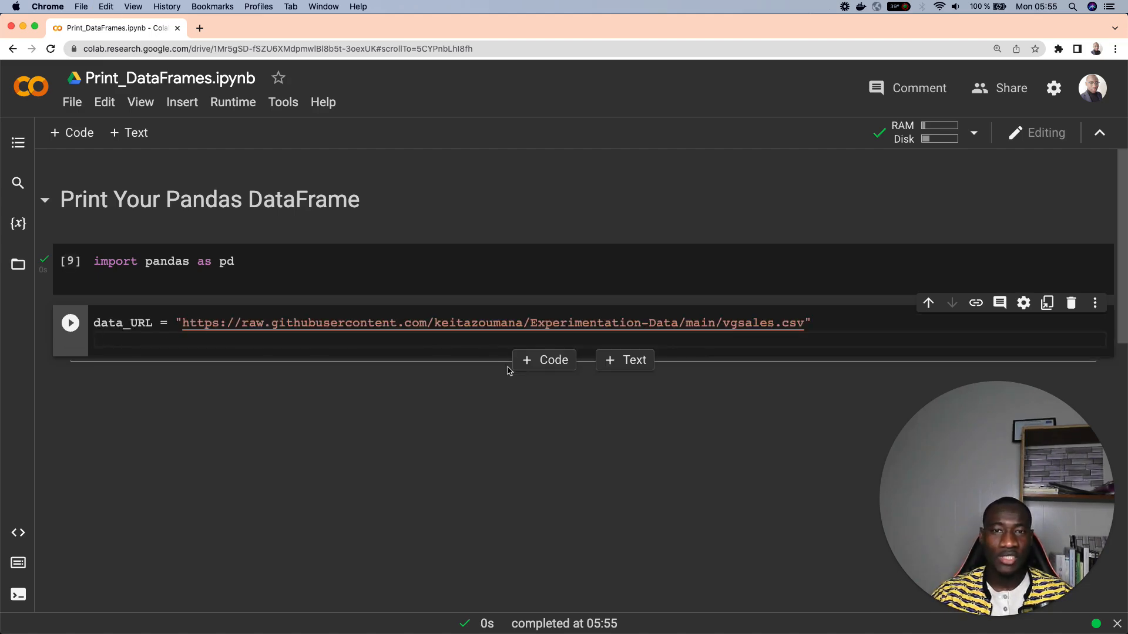
pyautogui.moveTo(507, 355)
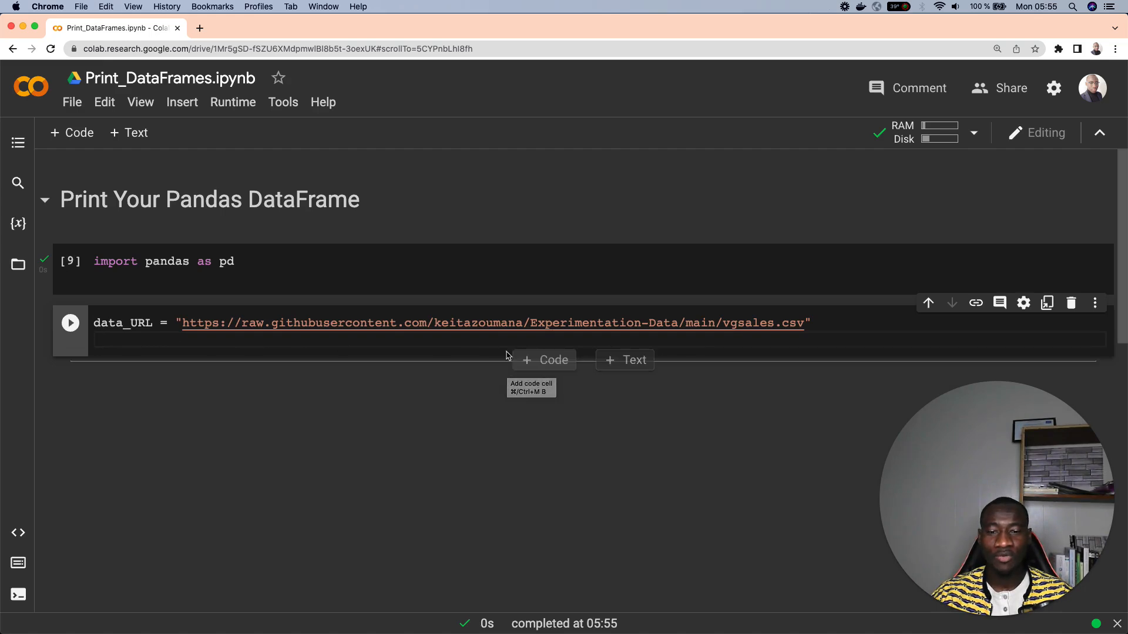
pyautogui.click(492, 348)
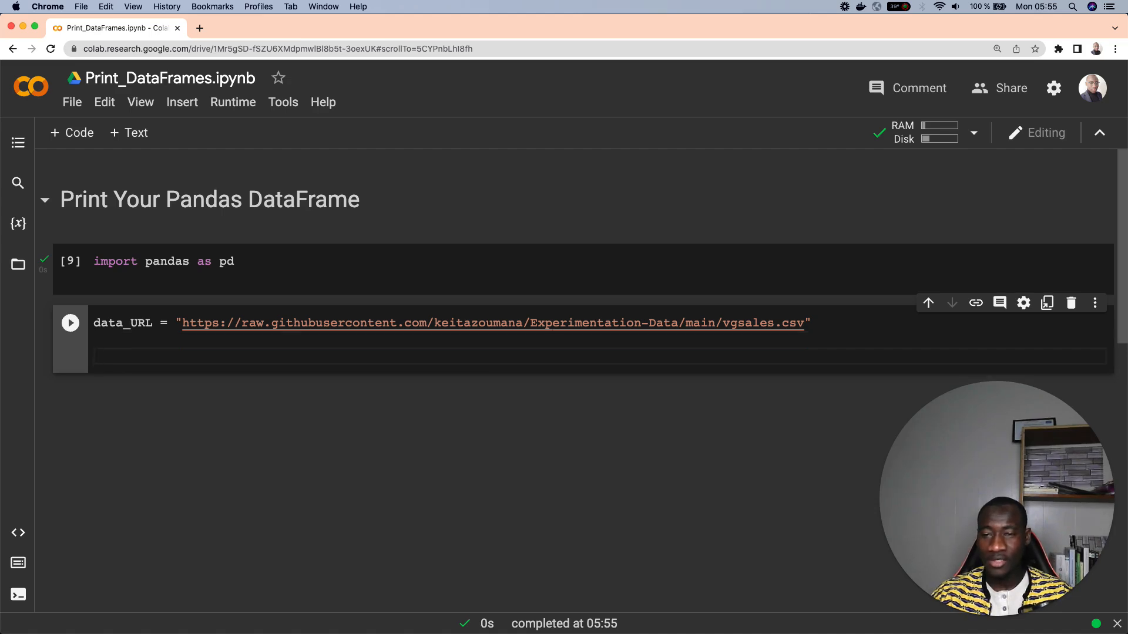
pyautogui.write('d')
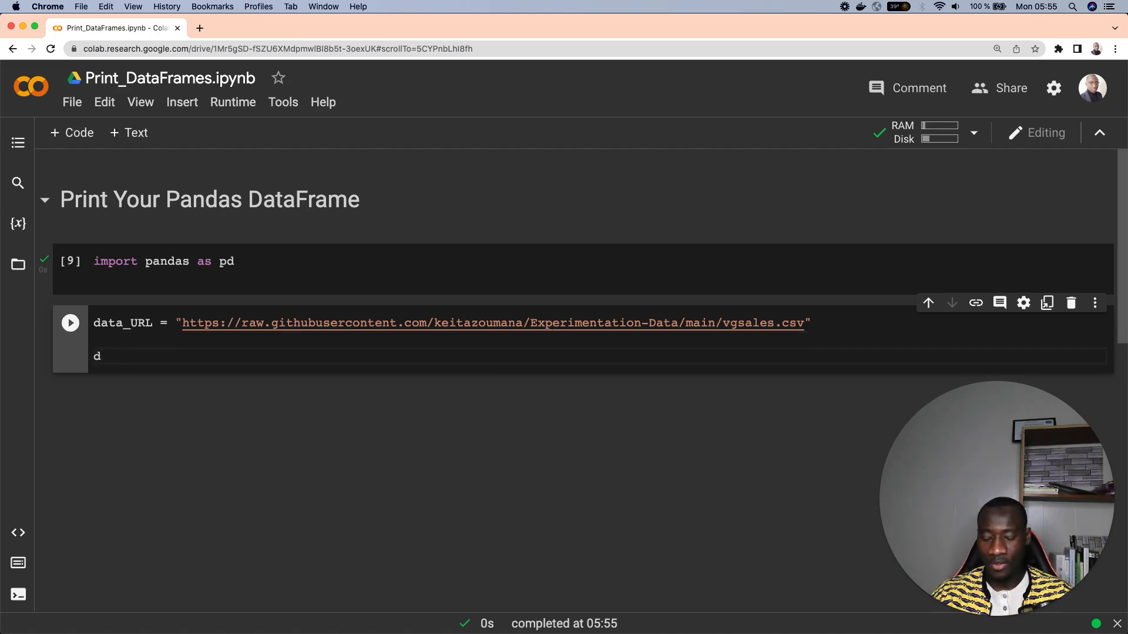
pyautogui.write('vg')
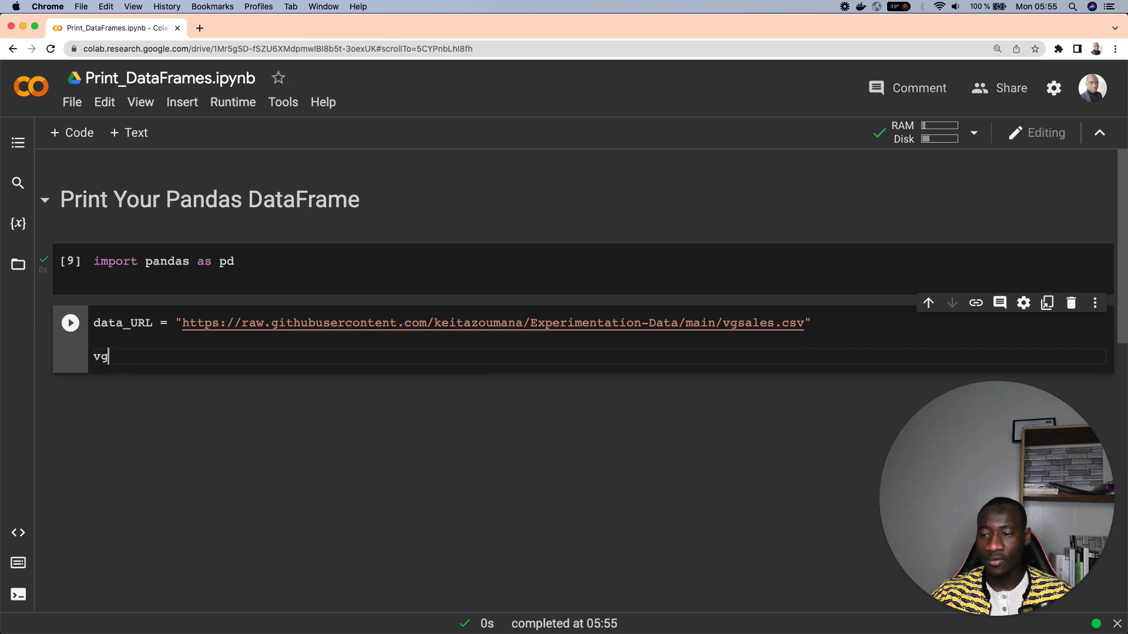
pyautogui.write('_sales_df =')
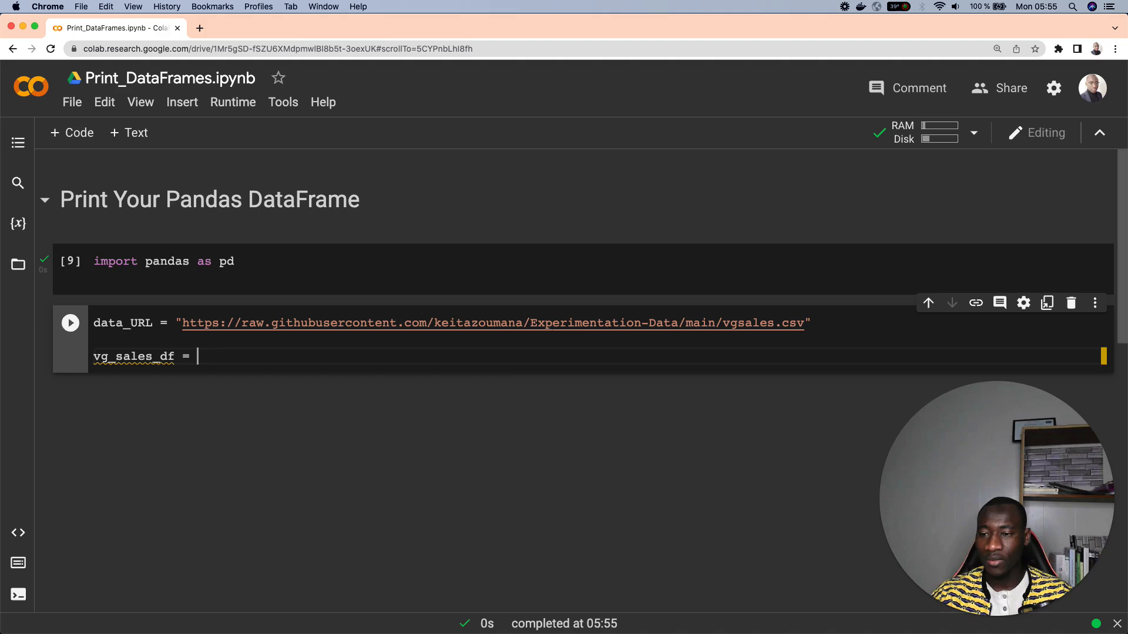
# - Load pd.read_csv(data_URL) into vg_sales_df and show its first five rows
pyautogui.write('pd.read')
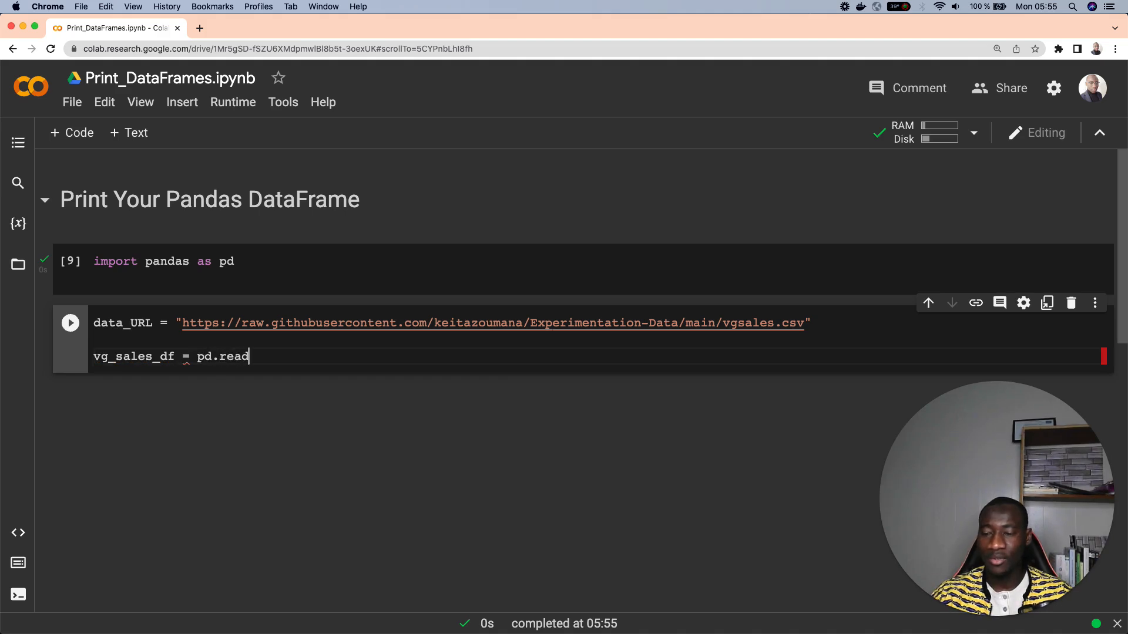
pyautogui.write('_csv()')
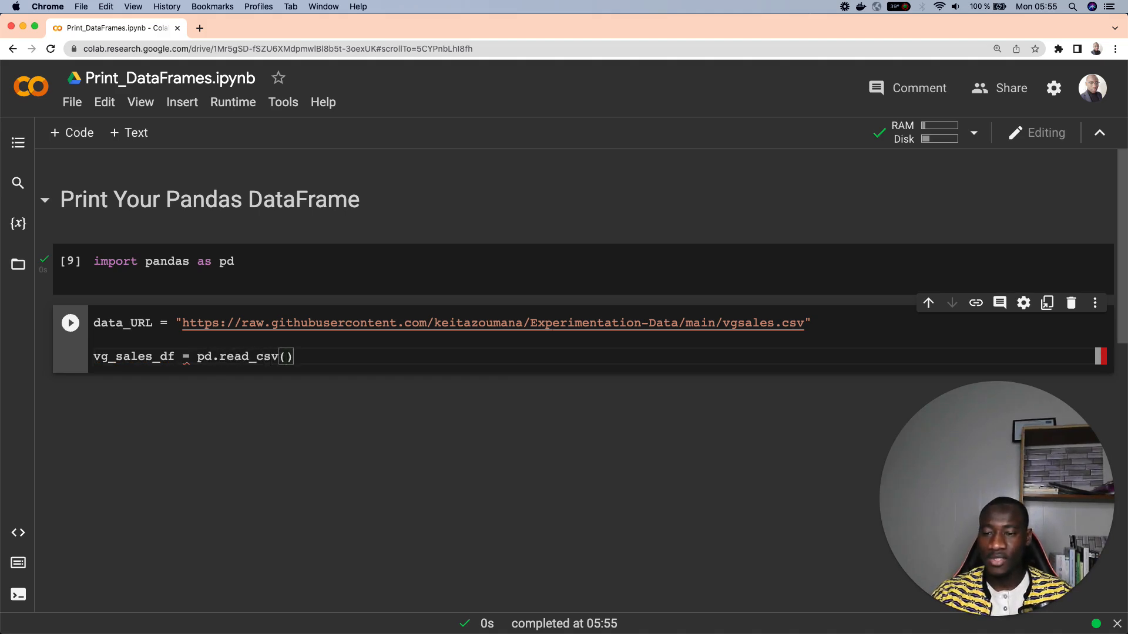
pyautogui.doubleClick(123, 323)
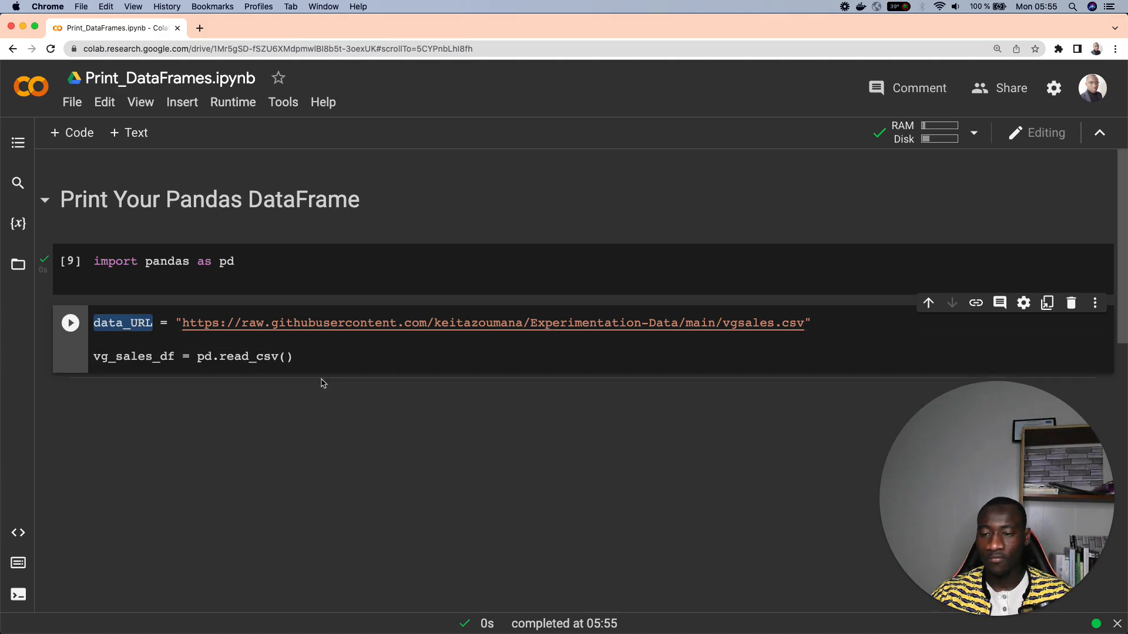
pyautogui.write('data_URL')
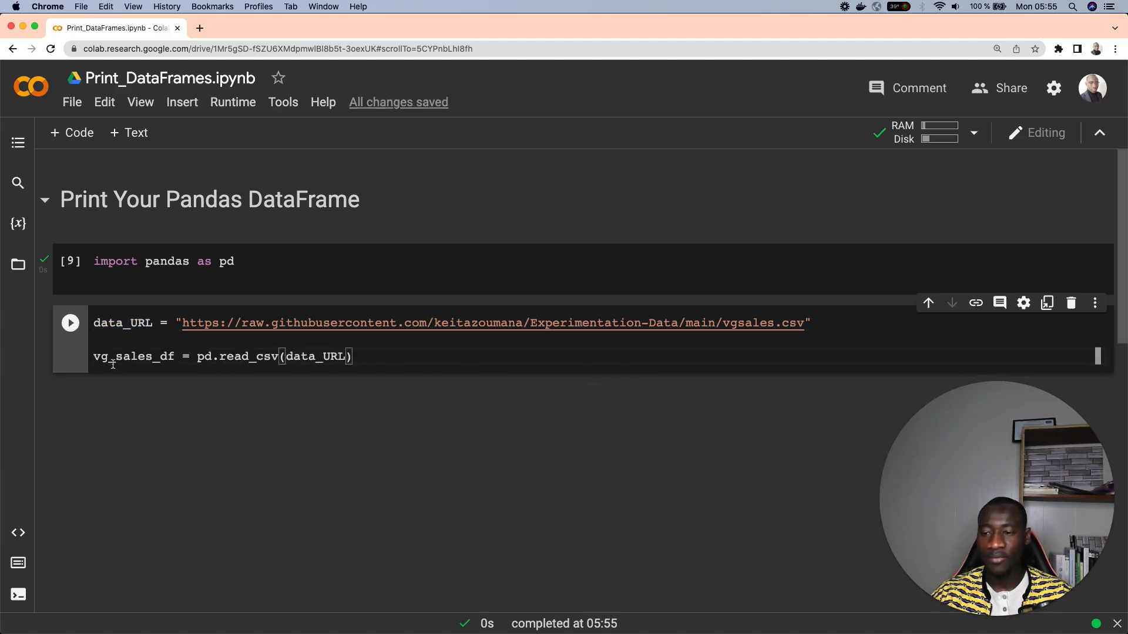
pyautogui.click(365, 356)
pyautogui.write('vg_sales_df.head()')
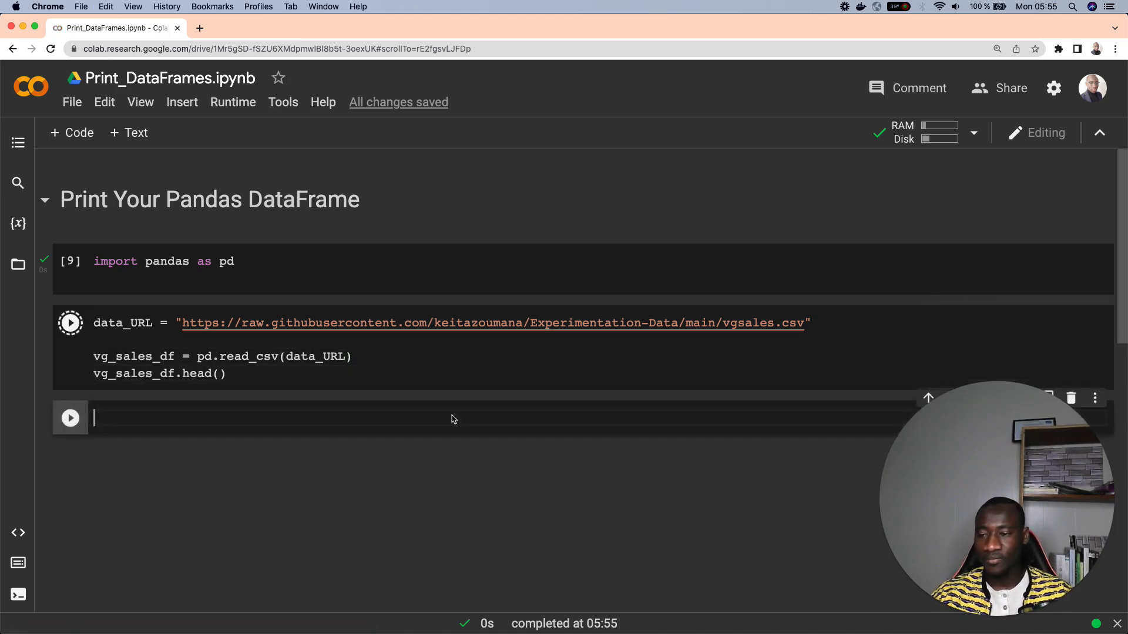
pyautogui.click(70, 323)
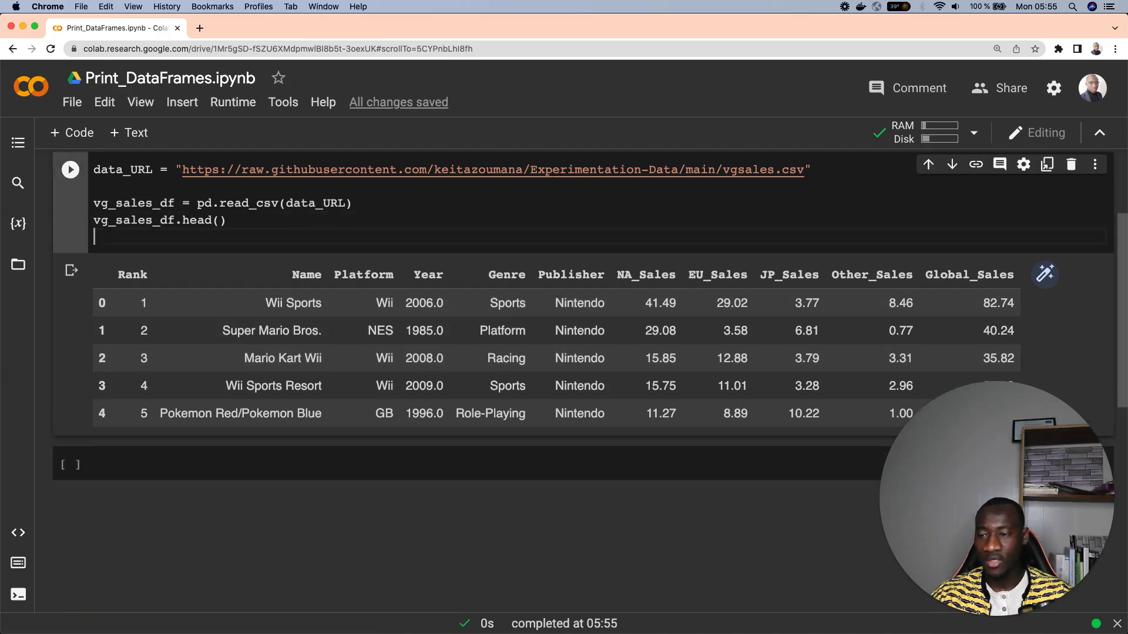
# - Add vg_sales_df.shape and run to report (16598, 11) rows and columns
pyautogui.write('vg_sales_df.shape')
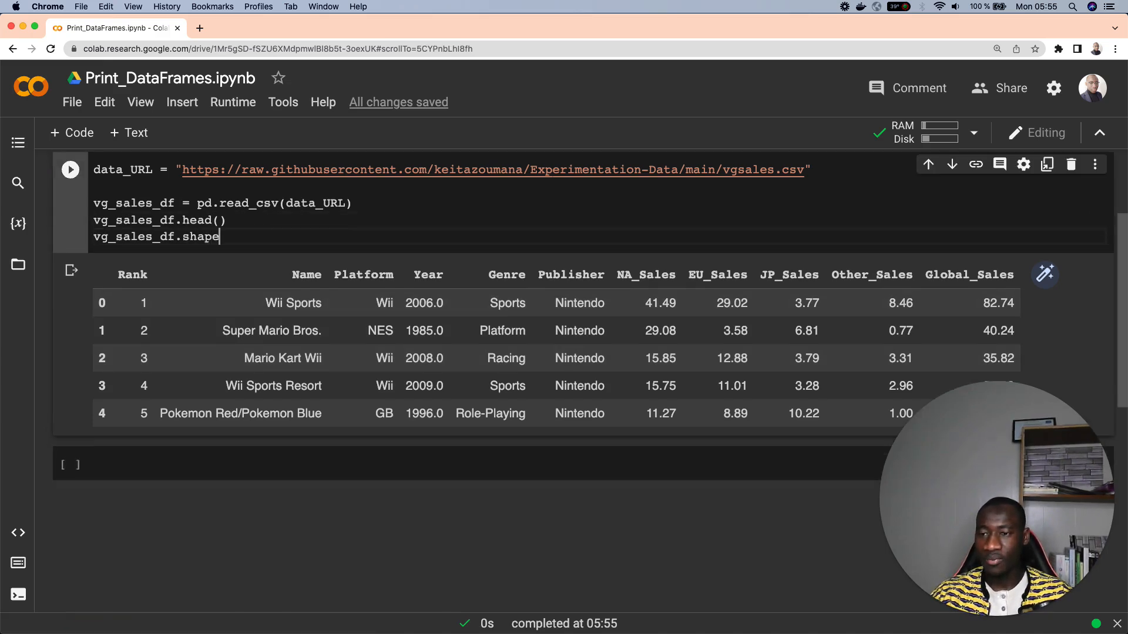
pyautogui.click(70, 170)
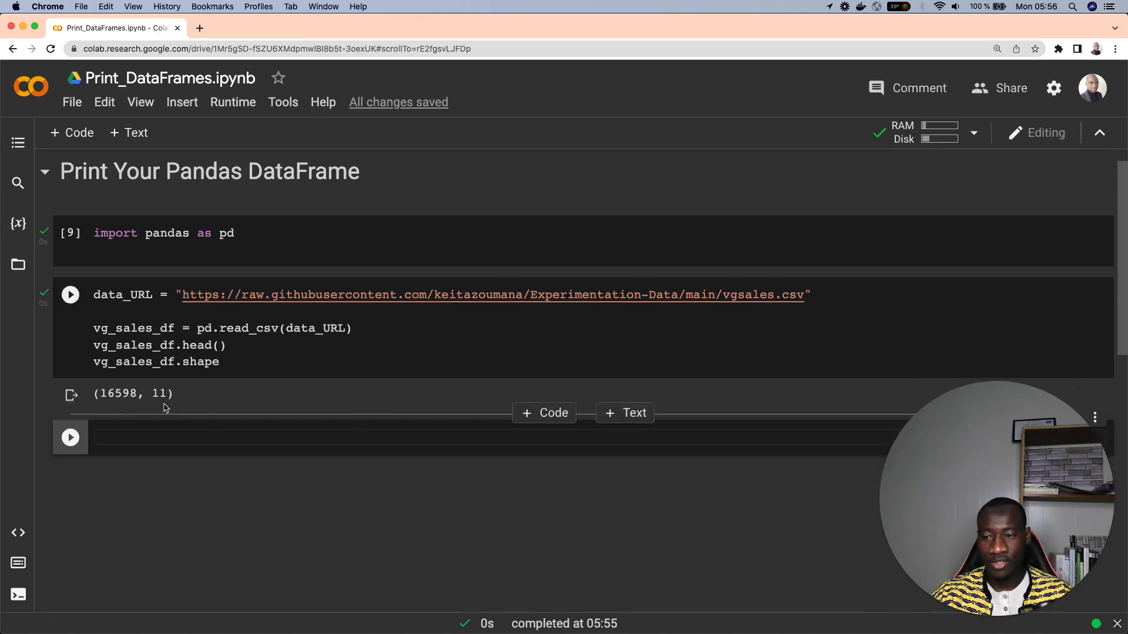
pyautogui.doubleClick(159, 394)
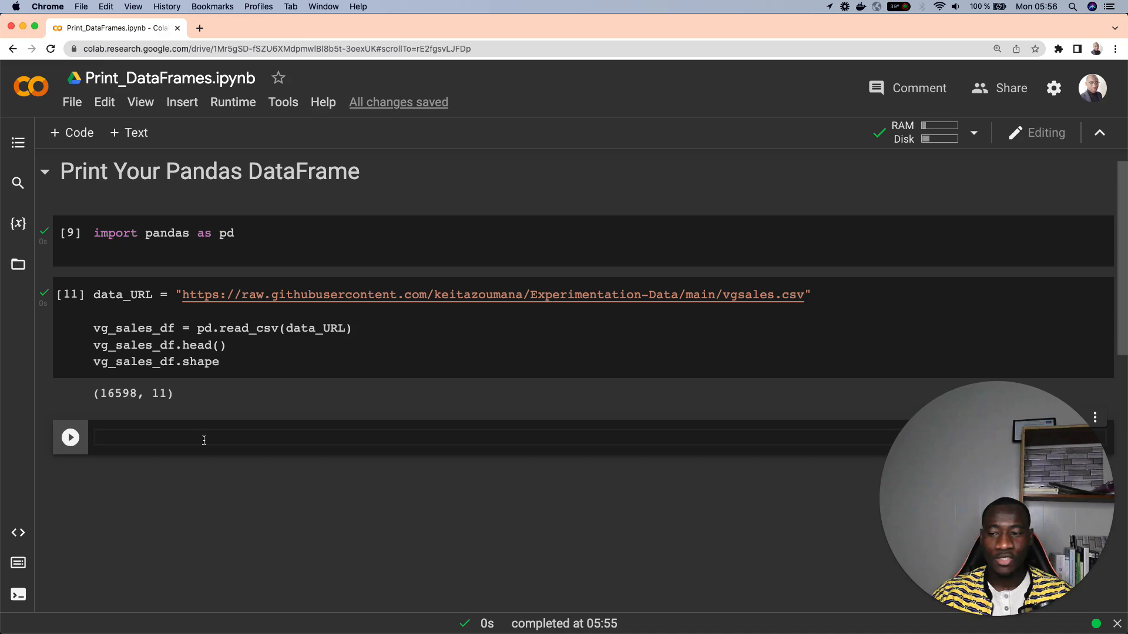
# - Run print(vg_sales_df.head()) to show the first five rows as plain text
pyautogui.write('print()')
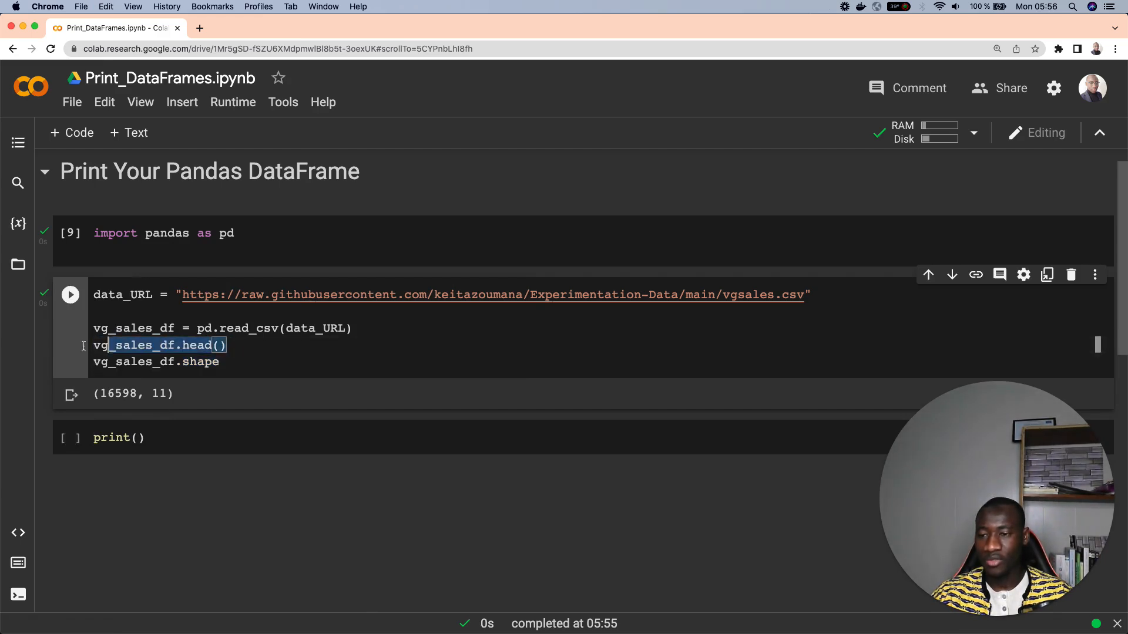
pyautogui.write('vg_sales_df.head()')
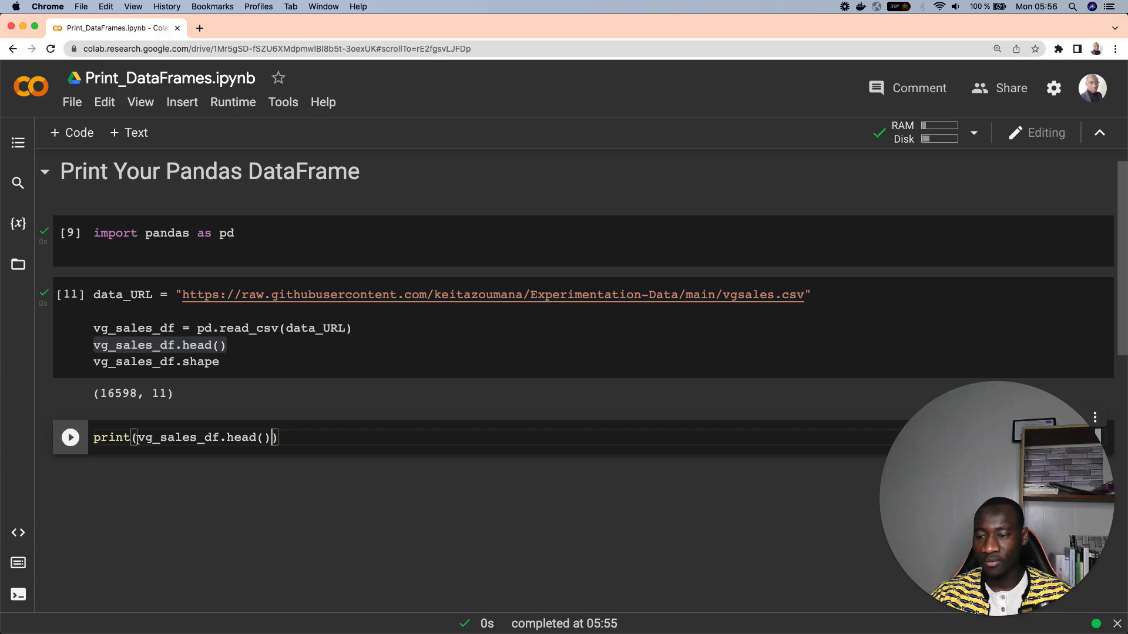
pyautogui.click(70, 437)
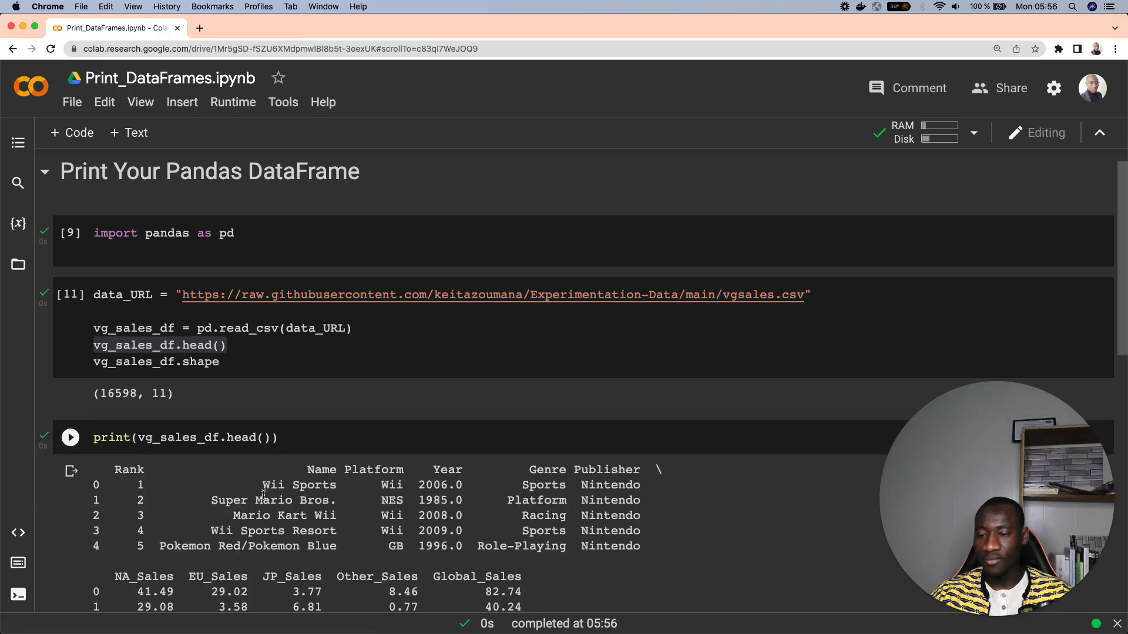
pyautogui.scroll(-3)
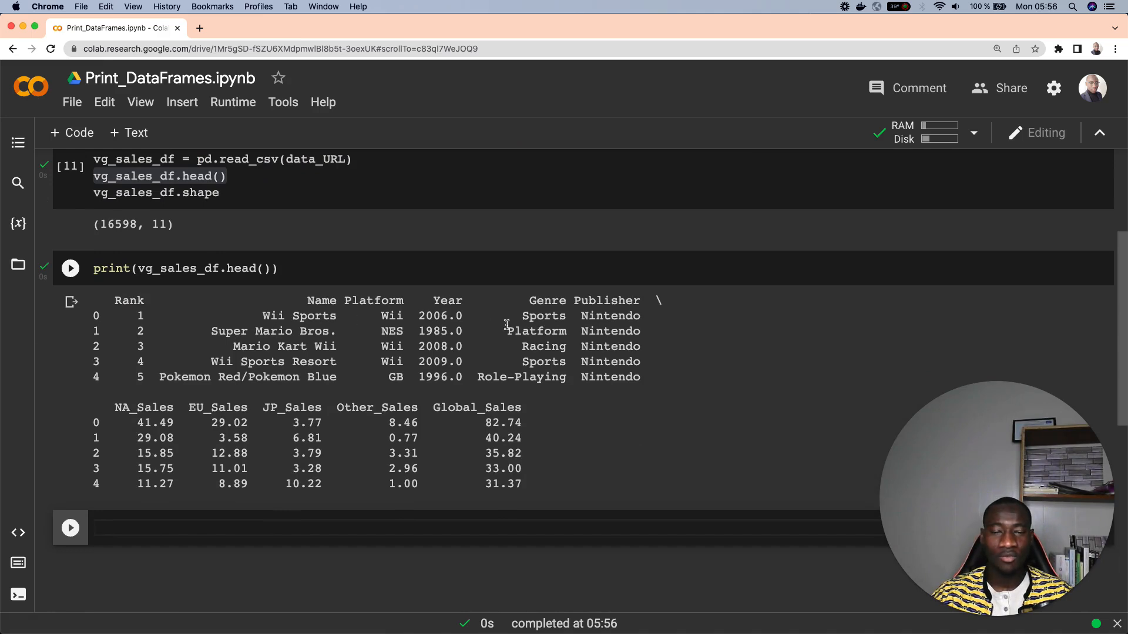
pyautogui.moveTo(541, 331)
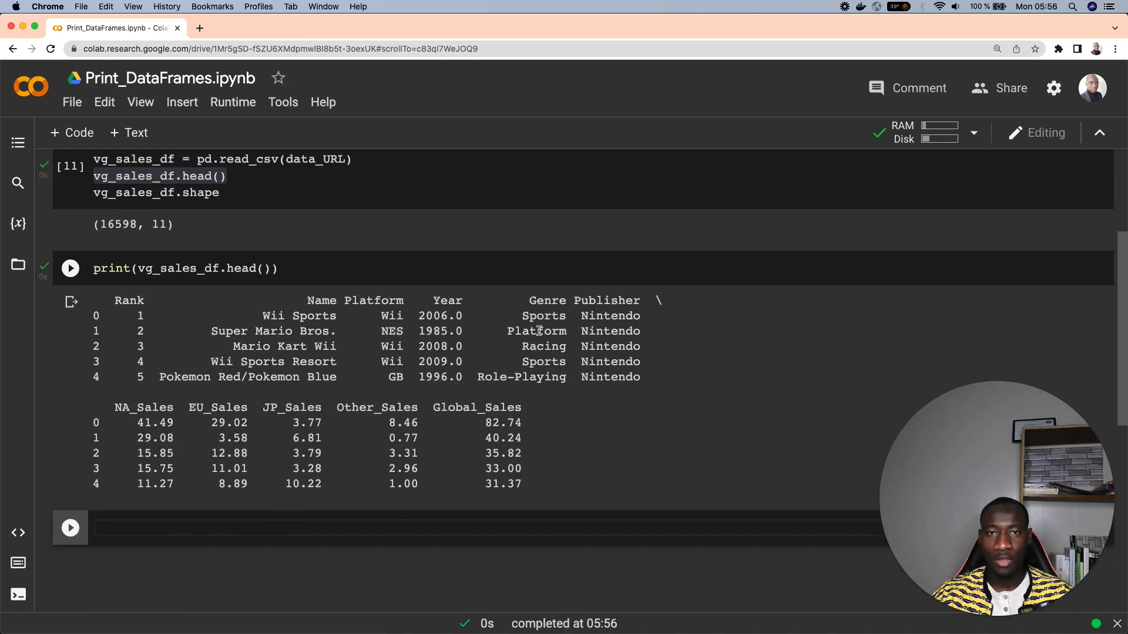
pyautogui.moveTo(634, 315)
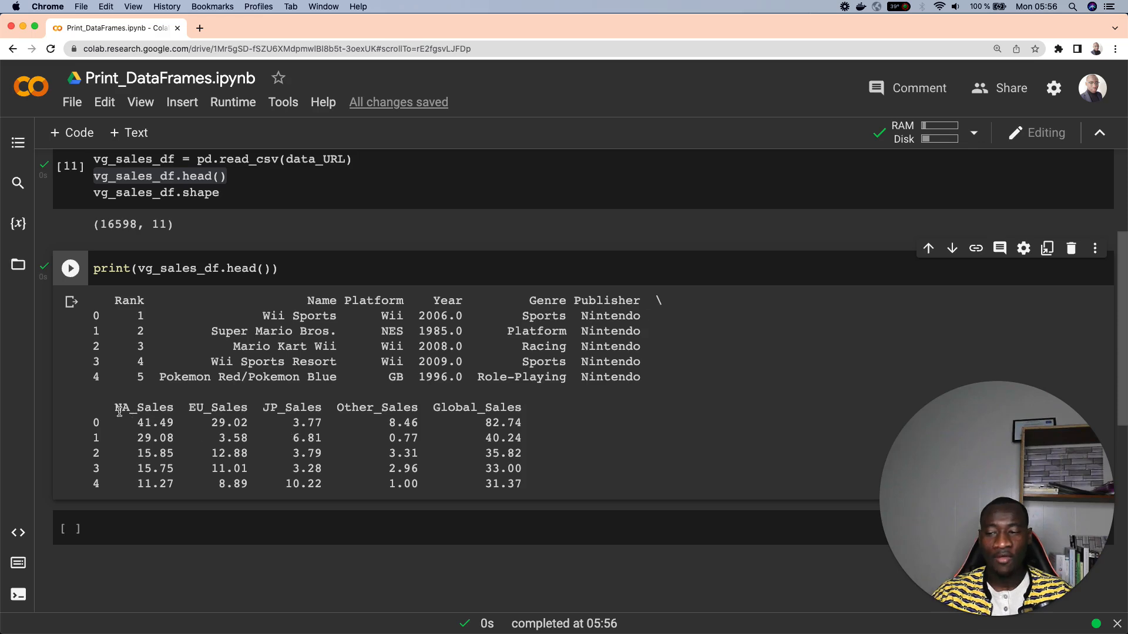
pyautogui.moveTo(475, 407)
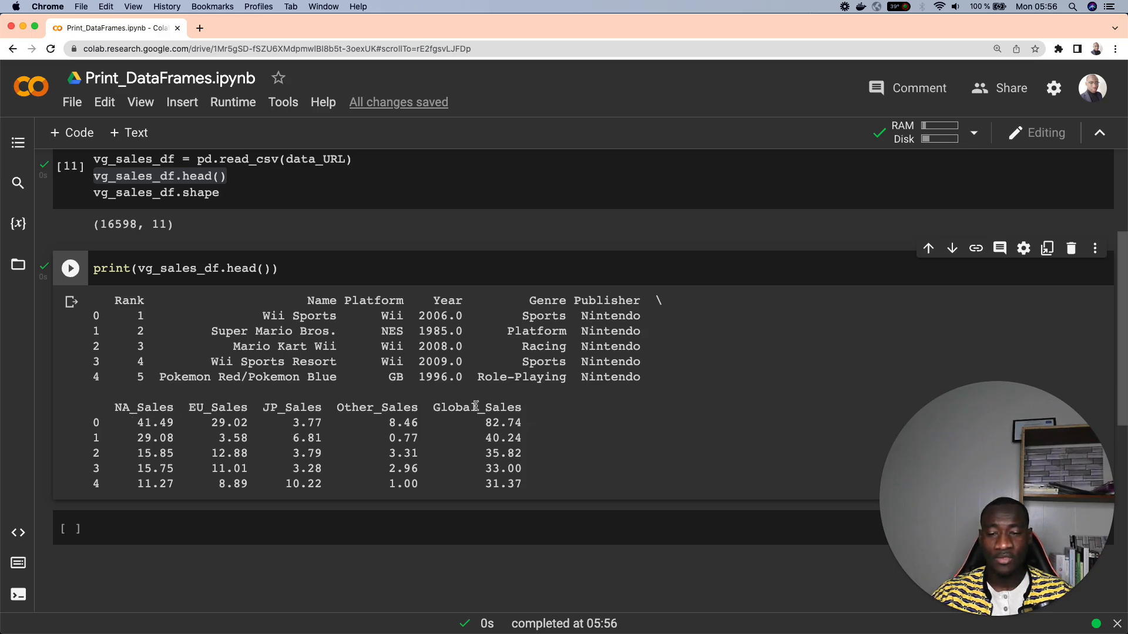
pyautogui.moveTo(487, 400)
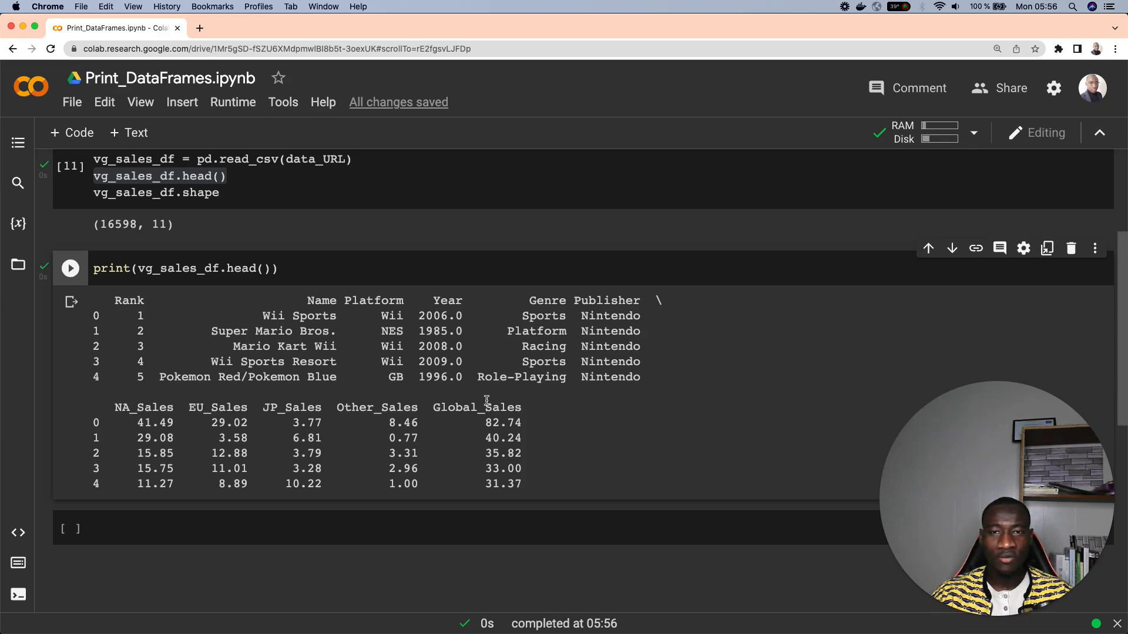
pyautogui.moveTo(628, 454)
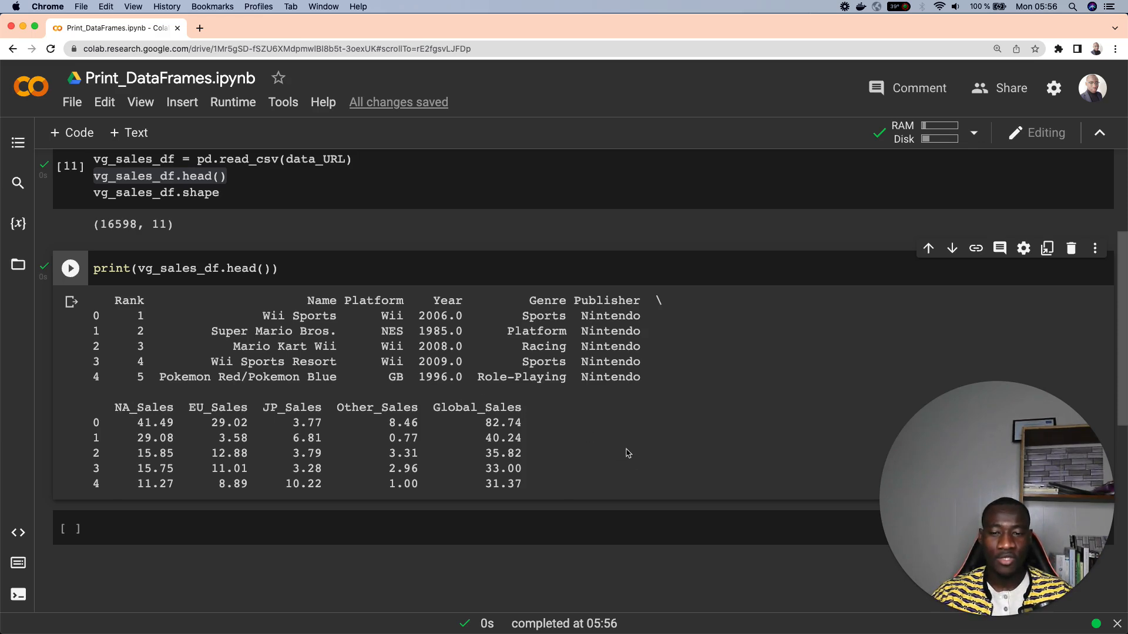
pyautogui.moveTo(566, 420)
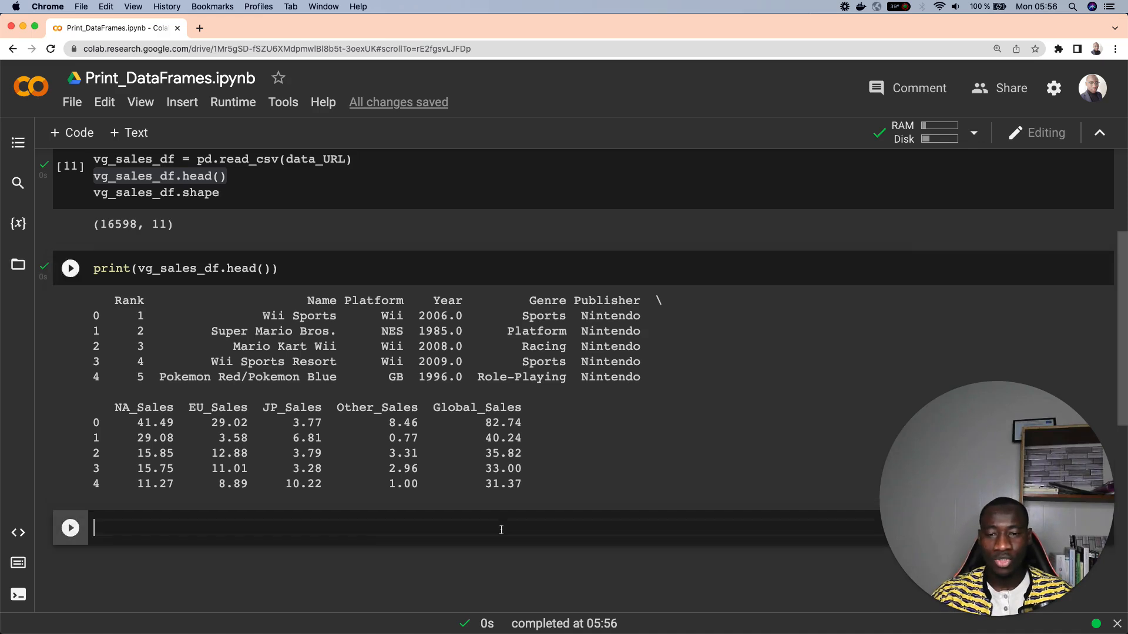
# - Store vg_sales_df.head() as vg_sales_df_head, display it, and start print(vg_sales_df_head) below
pyautogui.click(69, 267)
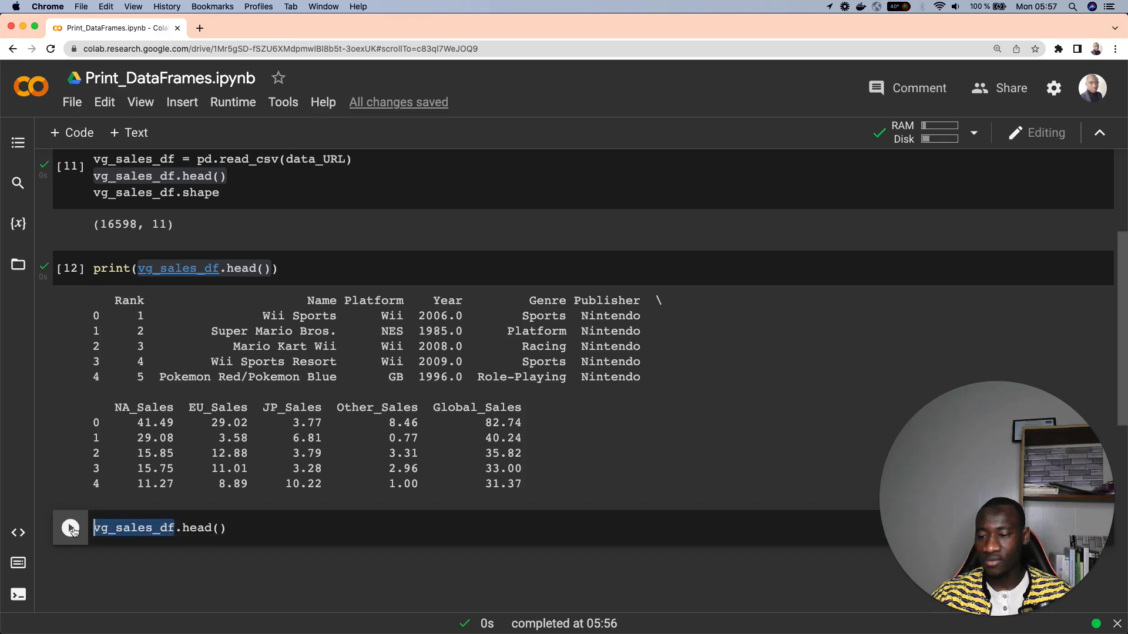
pyautogui.write('vg_sales_df')
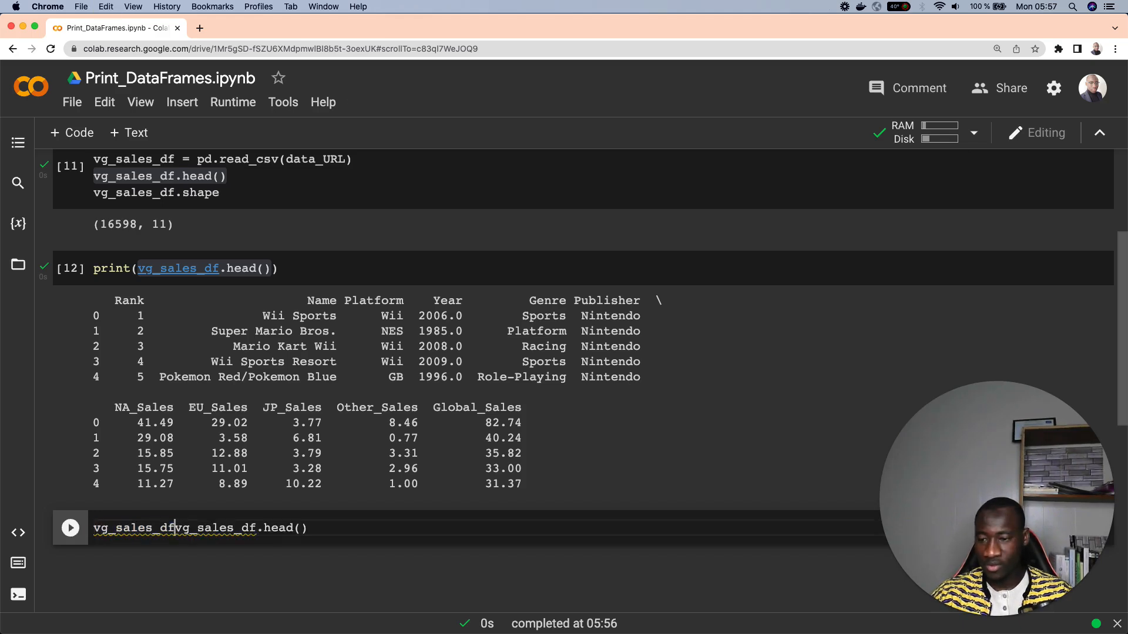
pyautogui.write('.head =')
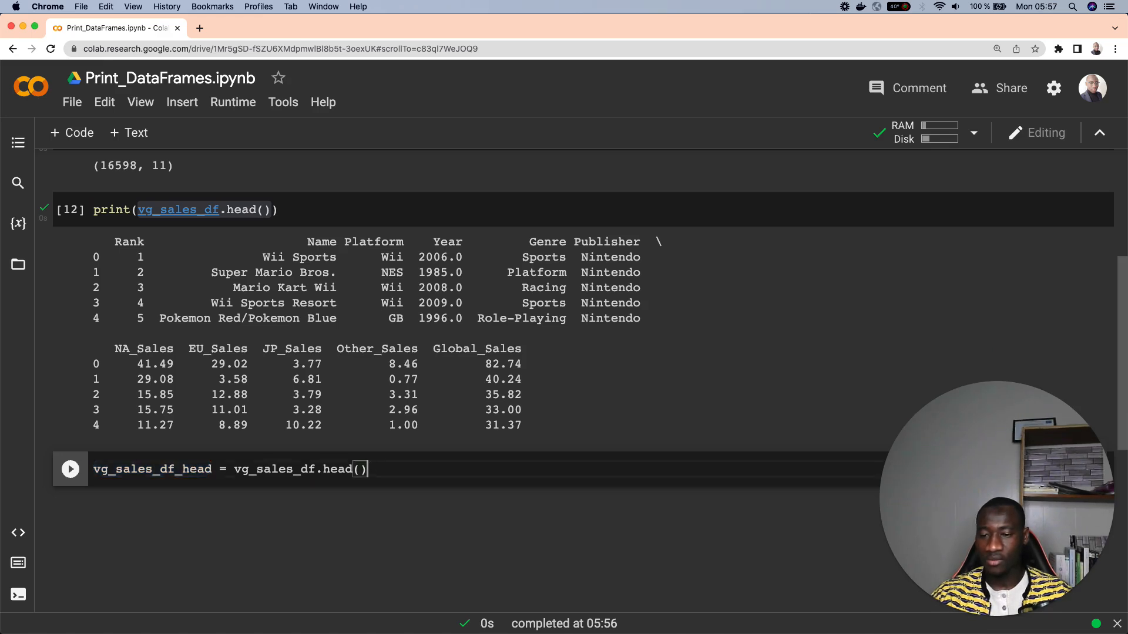
pyautogui.click(70, 469)
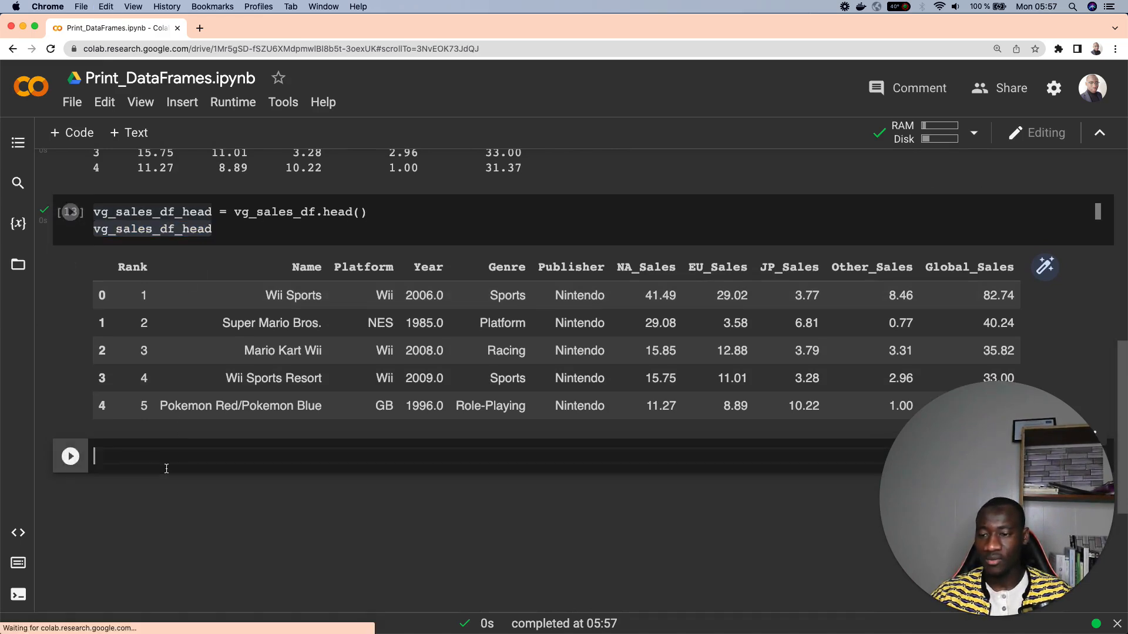
pyautogui.write('print(vg_sales_df_head)')
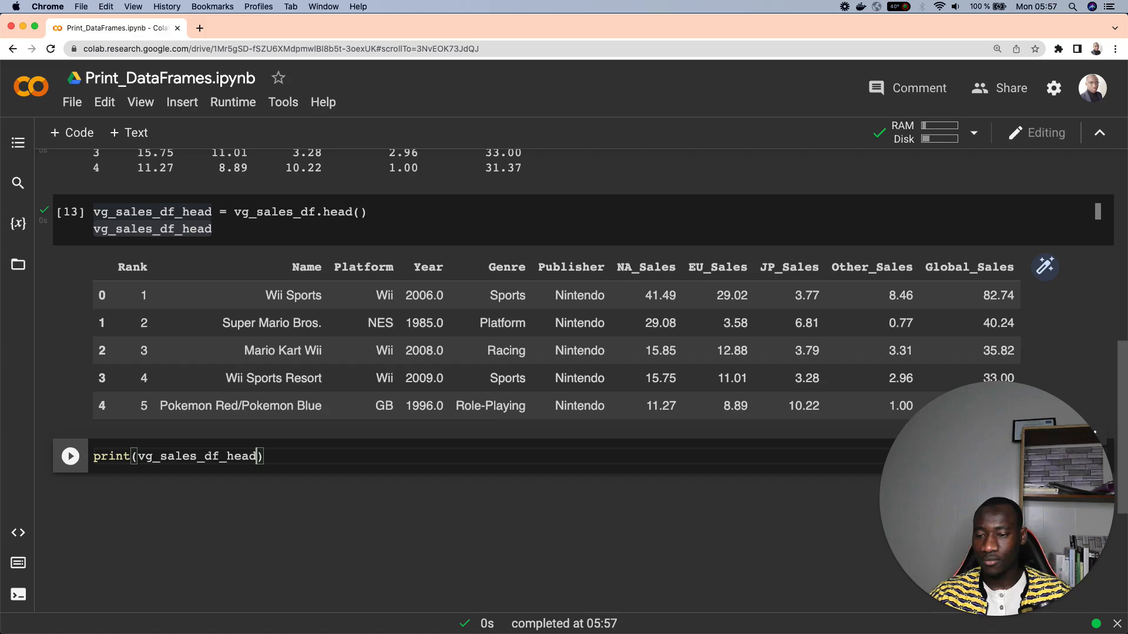
# - Run print(vg_sales_df_head.to_string()) to show every column in one unwrapped block
pyautogui.write('.to_stri')
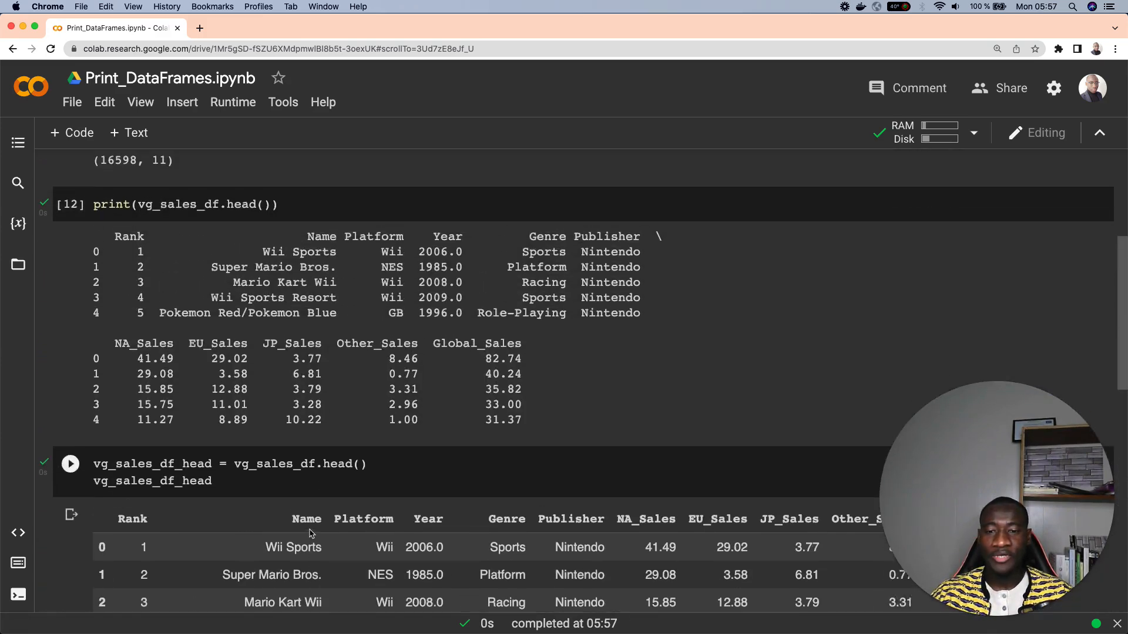
pyautogui.scroll(-3)
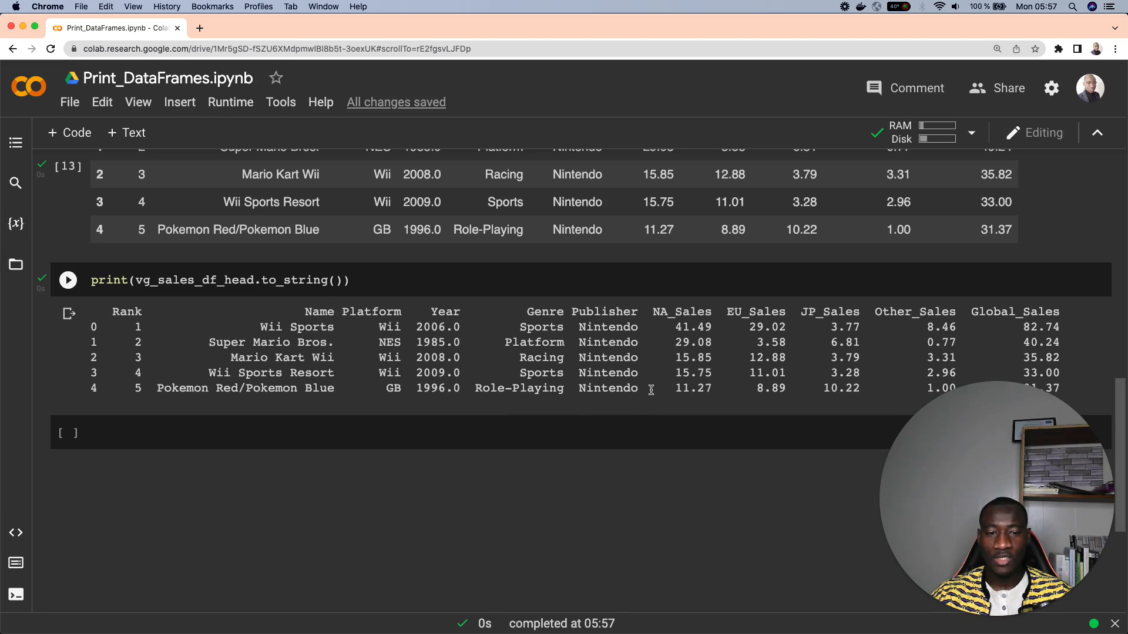
pyautogui.scroll(-3)
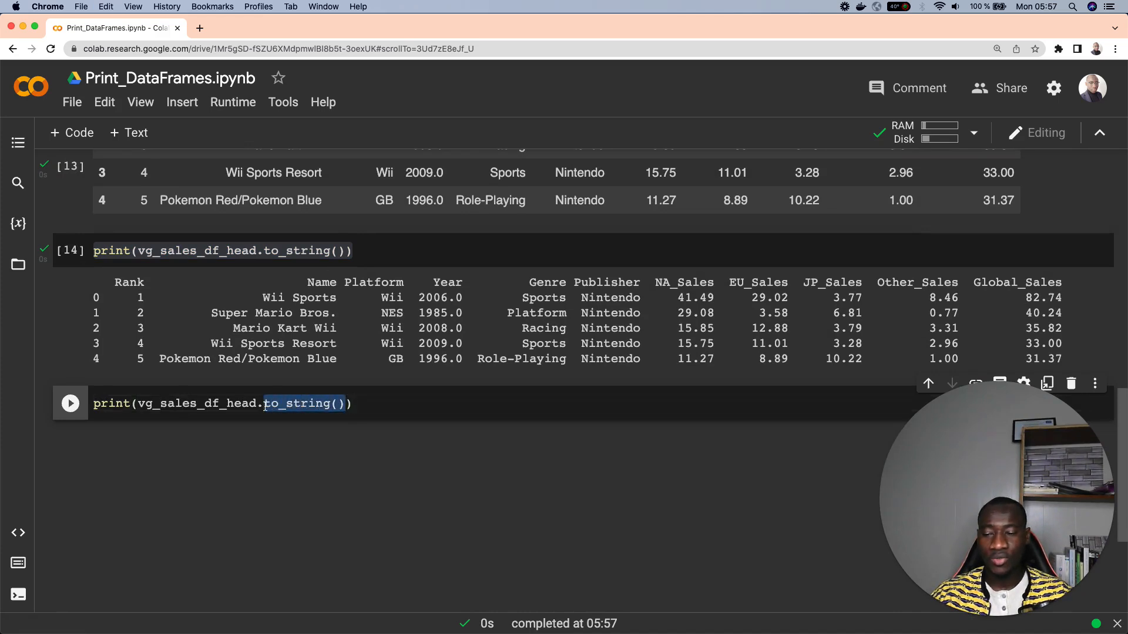
pyautogui.moveTo(520, 416)
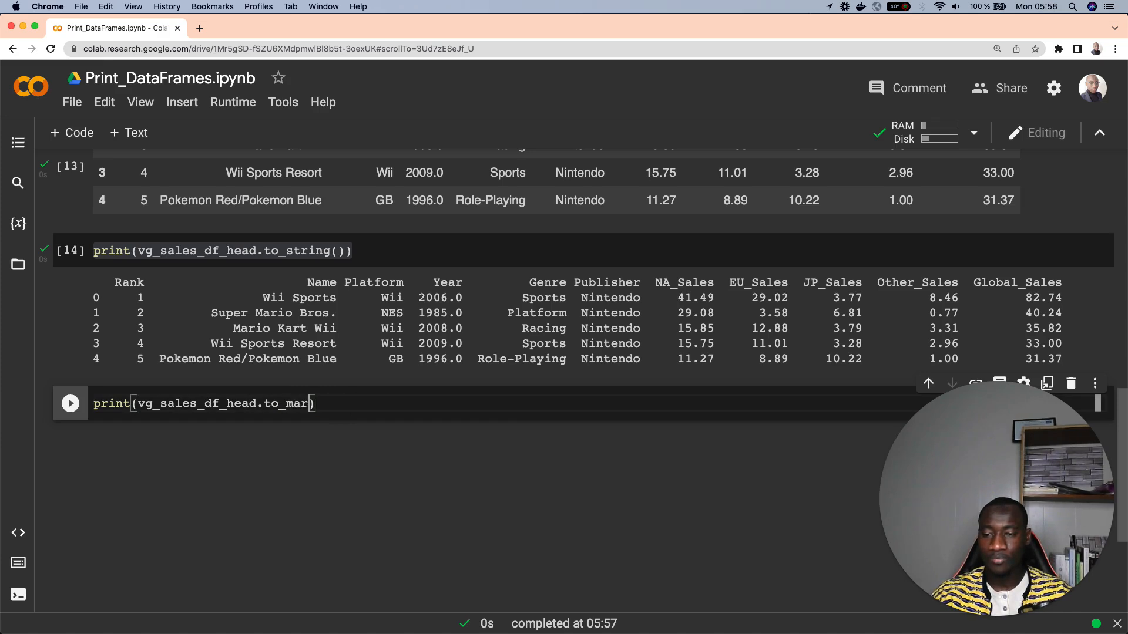
# - Run print(vg_sales_df_head.to_markdown()) and inspect the pipe-delimited table output
pyautogui.write('kdown(')
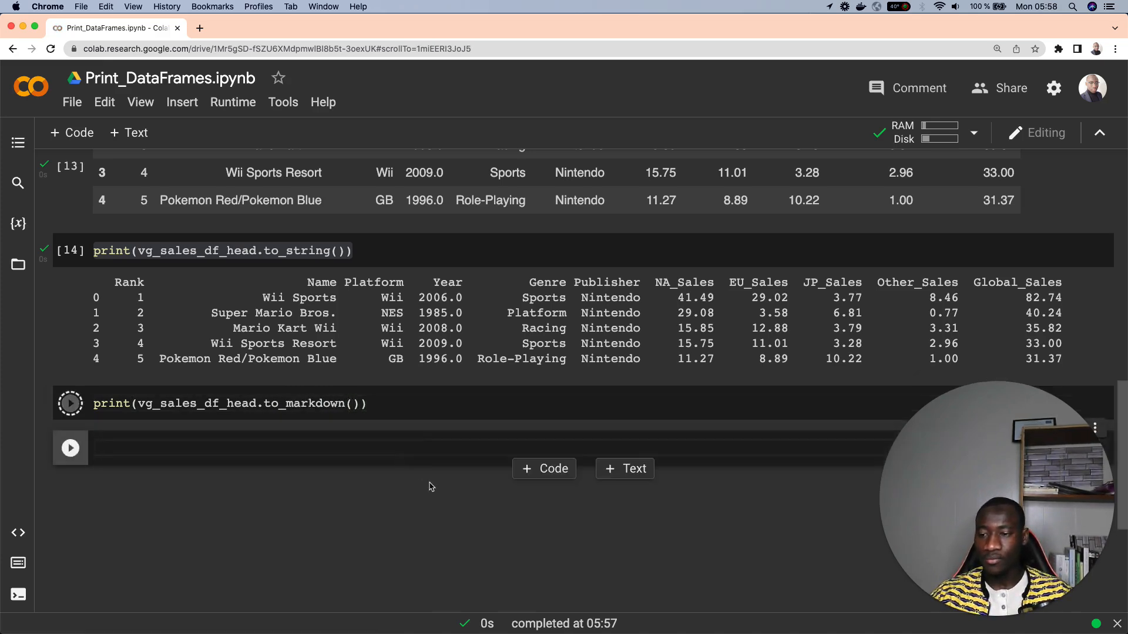
pyautogui.click(70, 403)
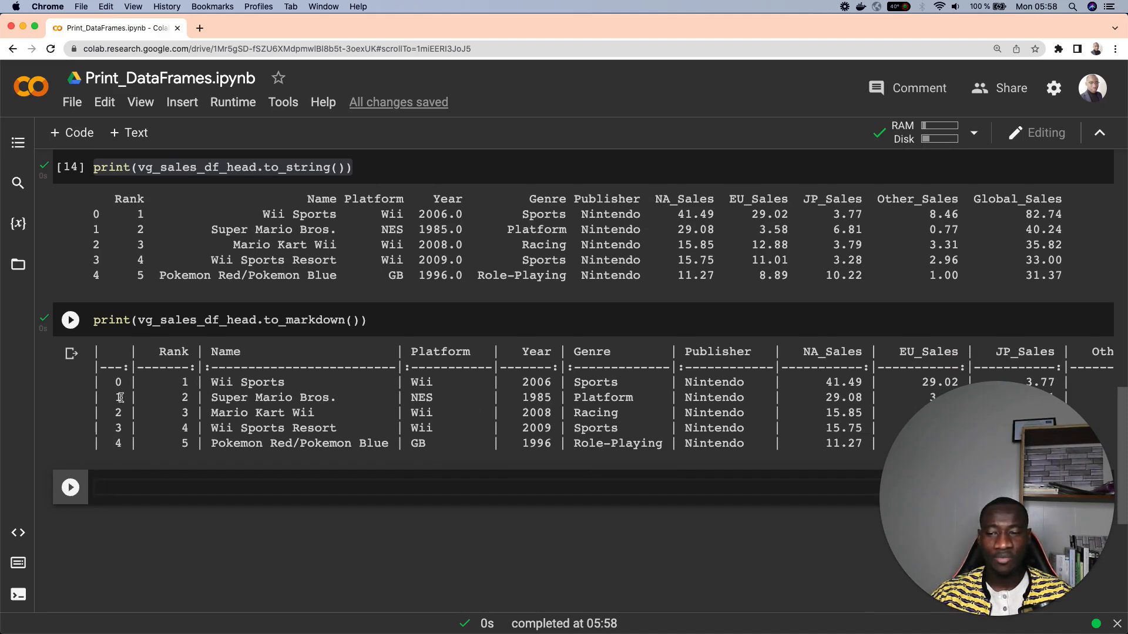
pyautogui.doubleClick(173, 352)
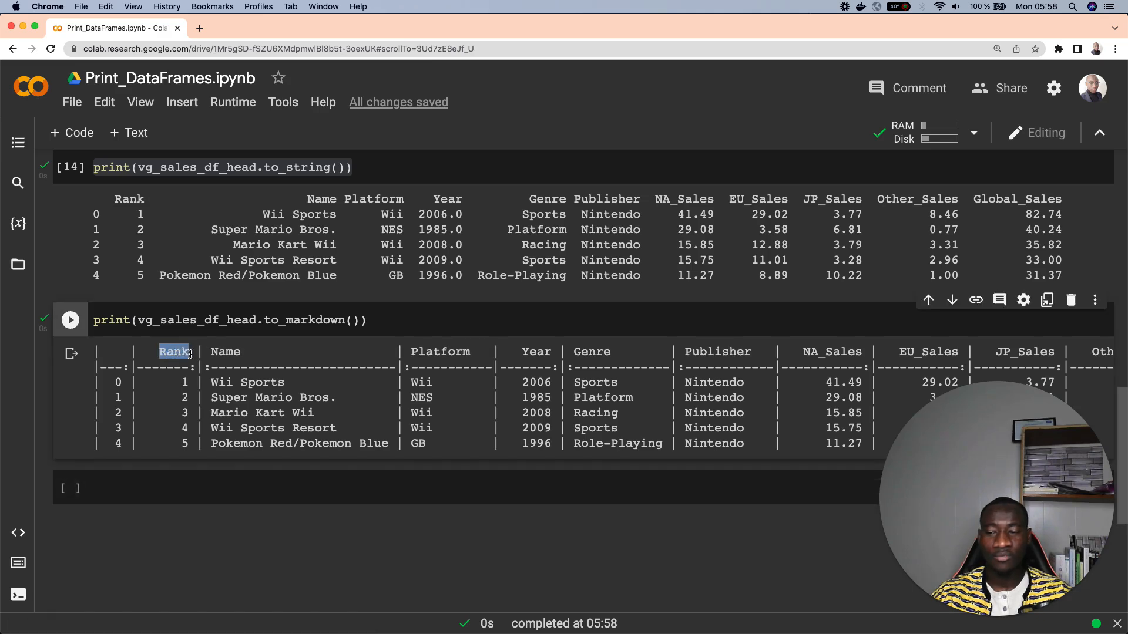
pyautogui.click(134, 359)
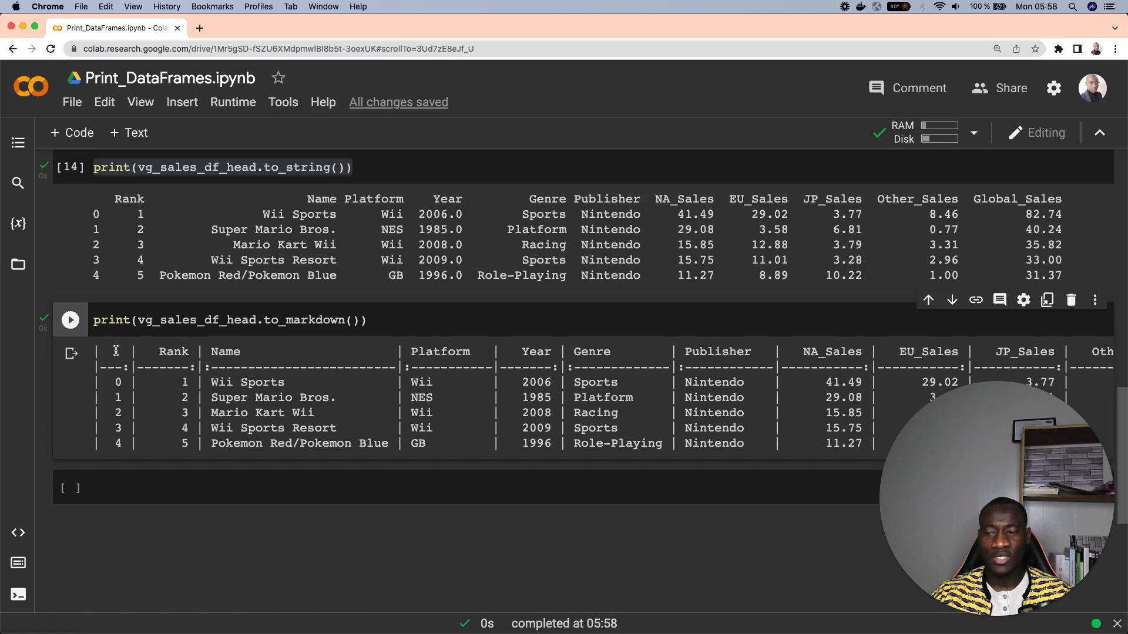
pyautogui.moveTo(172, 352)
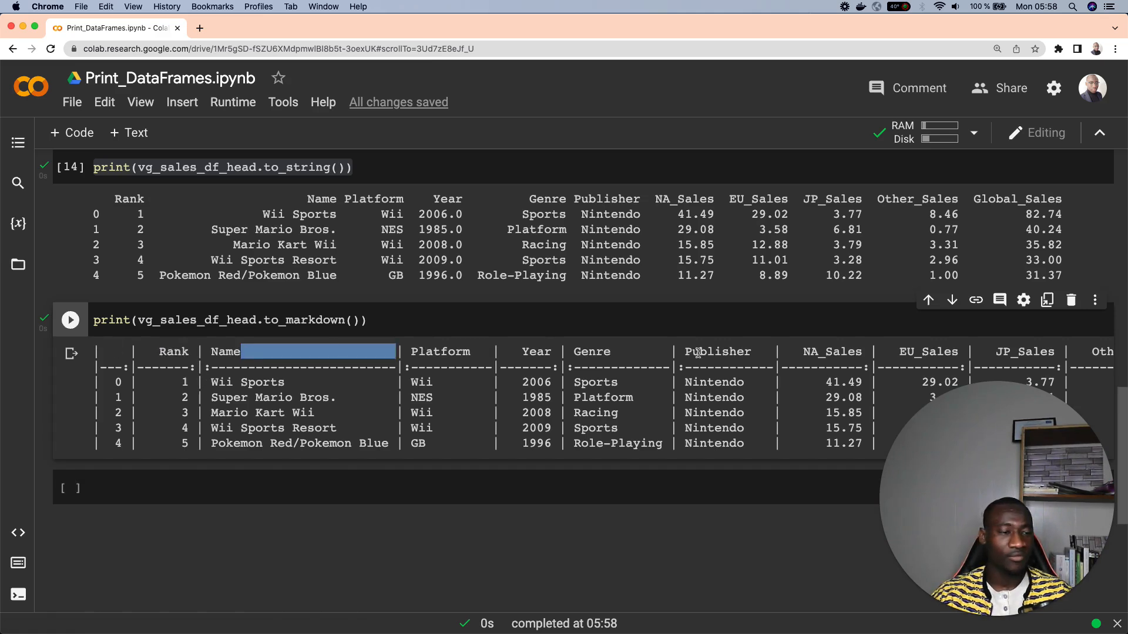
pyautogui.hscroll(3)
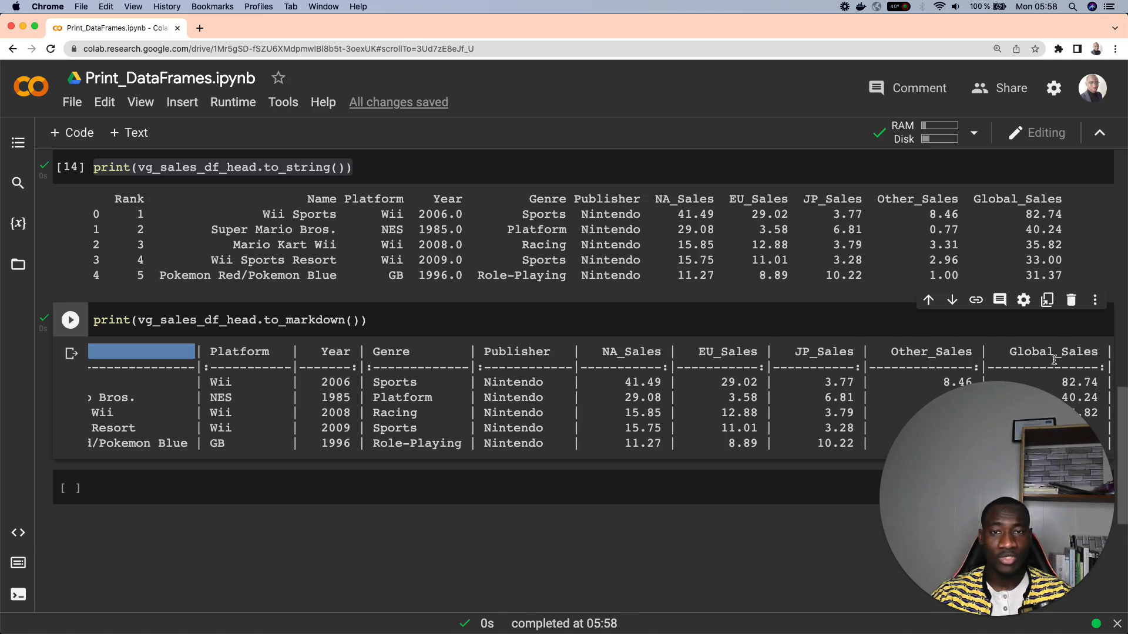